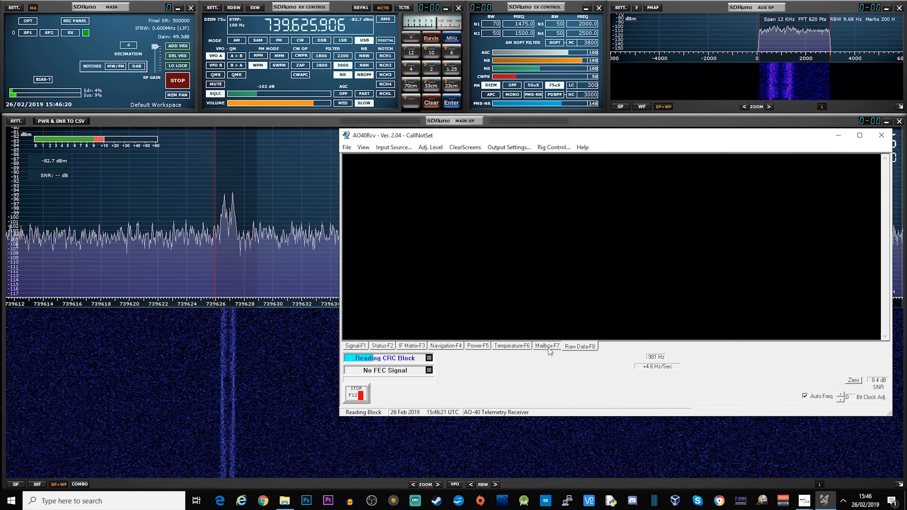
Review the Signal-F1 spectrum and Power-F5 battery telemetry, then show the empty Mailbox-F7 page
click(355, 346)
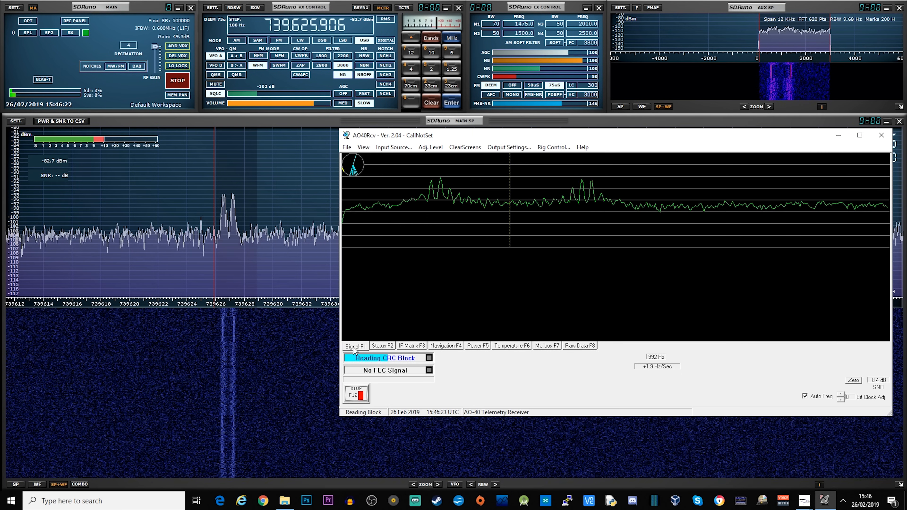
click(477, 345)
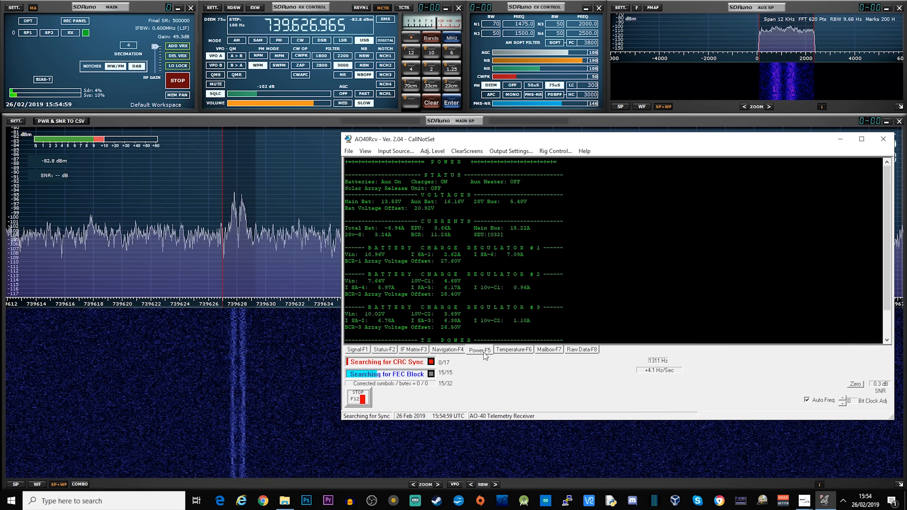
click(514, 349)
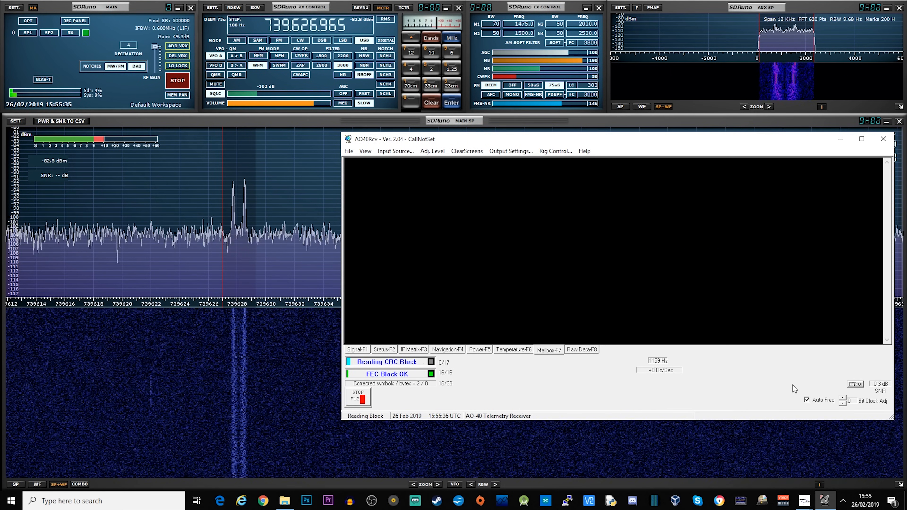
click(861, 139)
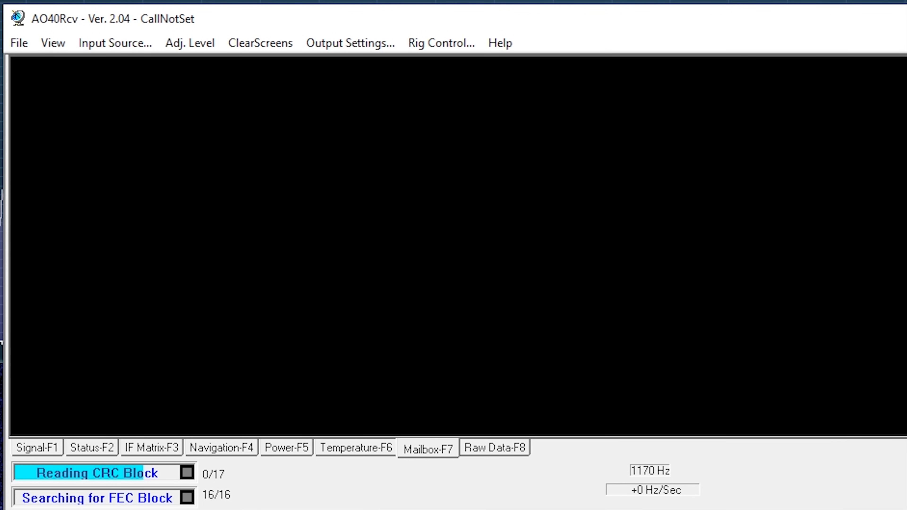